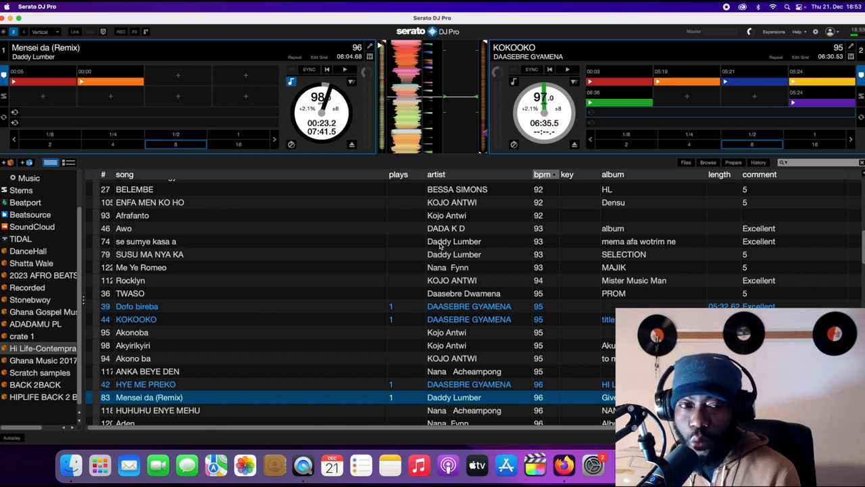
{"action": "mouse_move", "coordinate": [509, 215]}
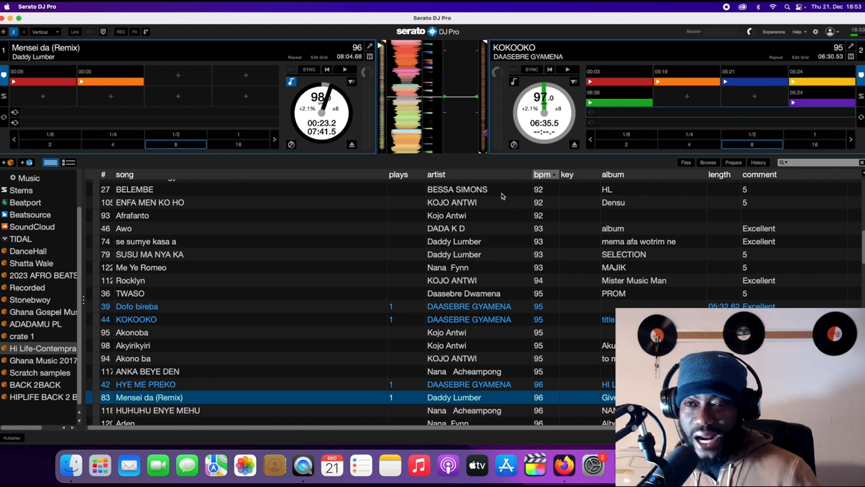
{"action": "mouse_move", "coordinate": [626, 190]}
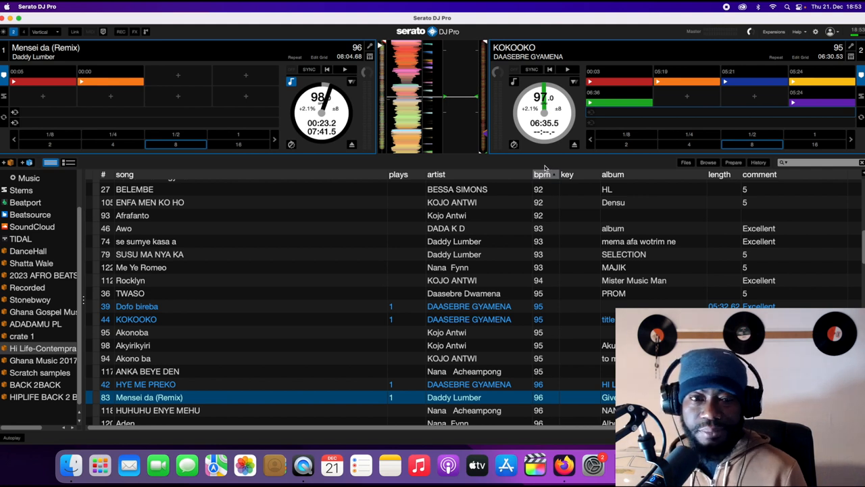
{"action": "mouse_move", "coordinate": [740, 90]}
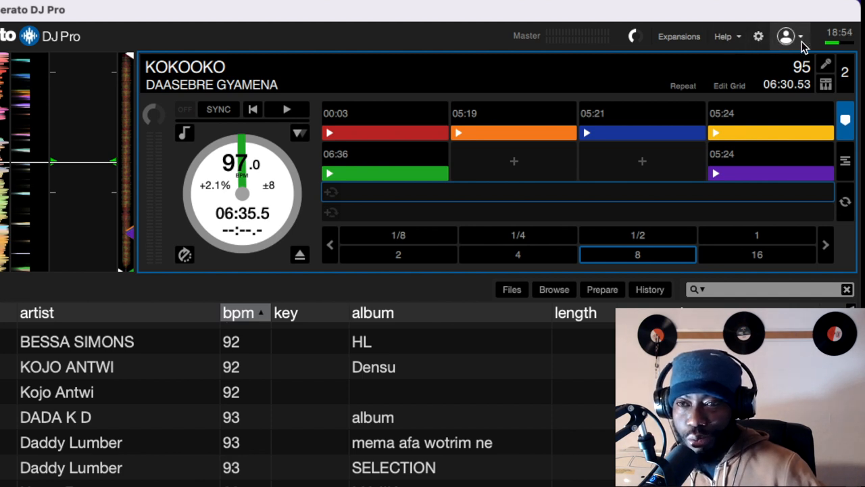
Open the profile dropdown showing Manage Profile, My Products, Enter License Code and Logout
{"action": "left_click", "coordinate": [786, 37]}
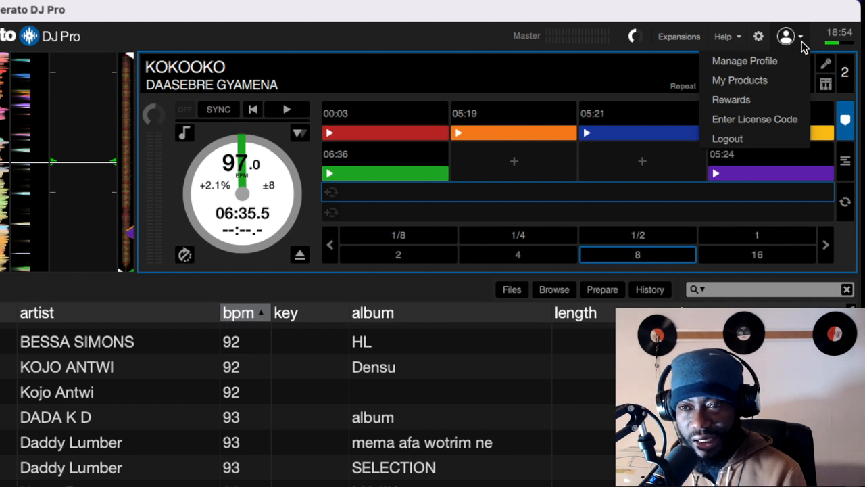
{"action": "mouse_move", "coordinate": [754, 80]}
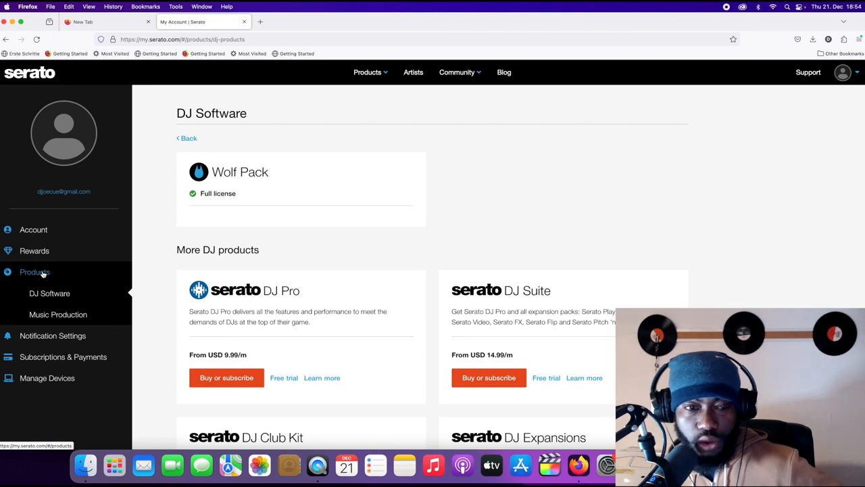
Go to the account's Products page to see DJ Software, Music Production and the license code field
{"action": "left_click", "coordinate": [34, 272]}
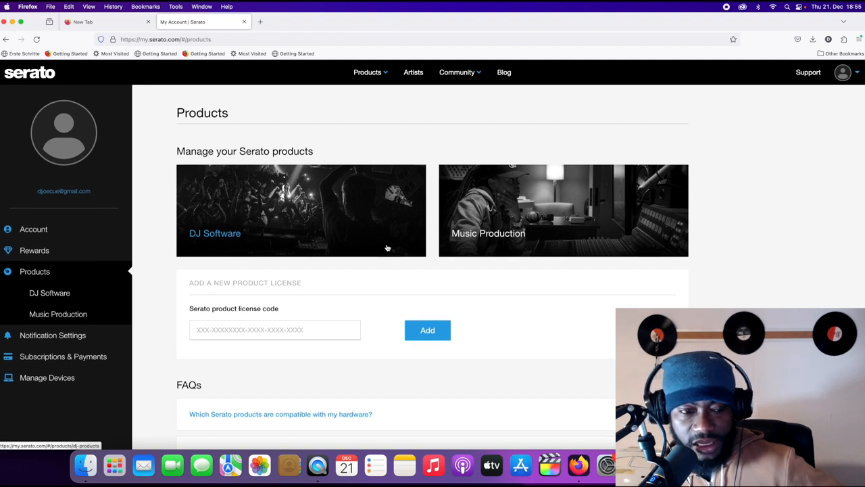
{"action": "scroll", "scroll_direction": "down", "scroll_amount": 3}
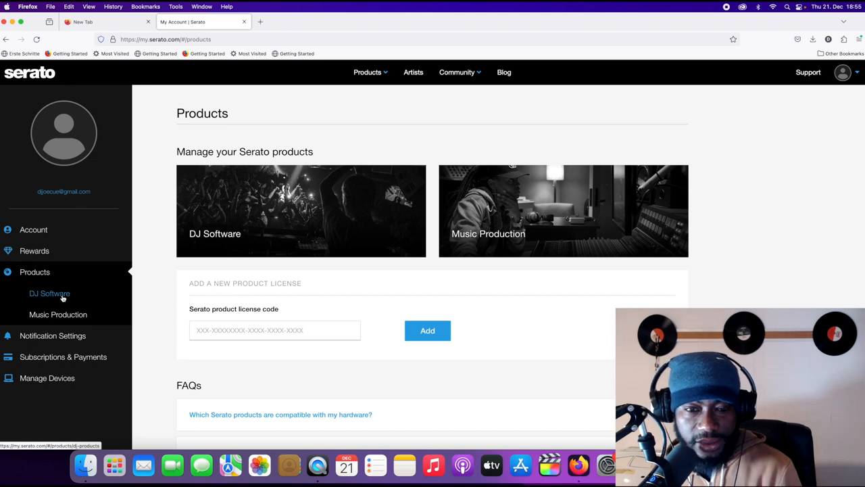
Open DJ Software and scroll through it, confirming Wolf Pack shows a Full license
{"action": "left_click", "coordinate": [49, 293]}
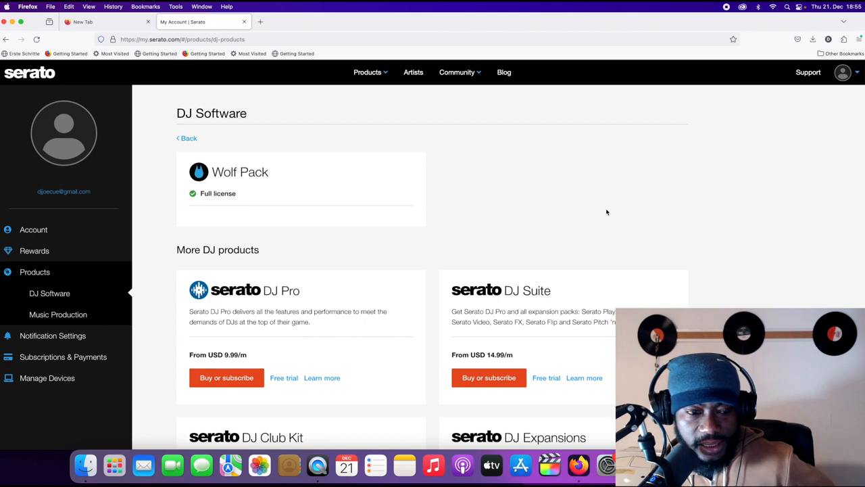
{"action": "scroll", "scroll_direction": "down", "scroll_amount": 3}
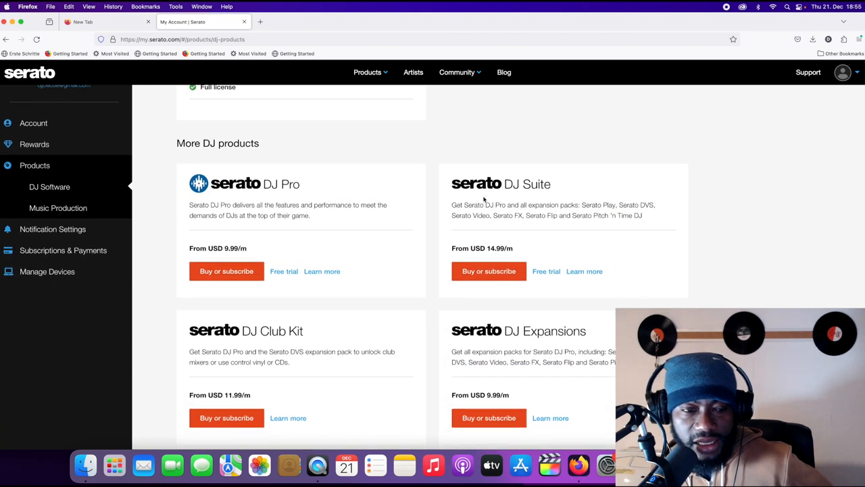
{"action": "scroll", "scroll_direction": "down", "scroll_amount": 3}
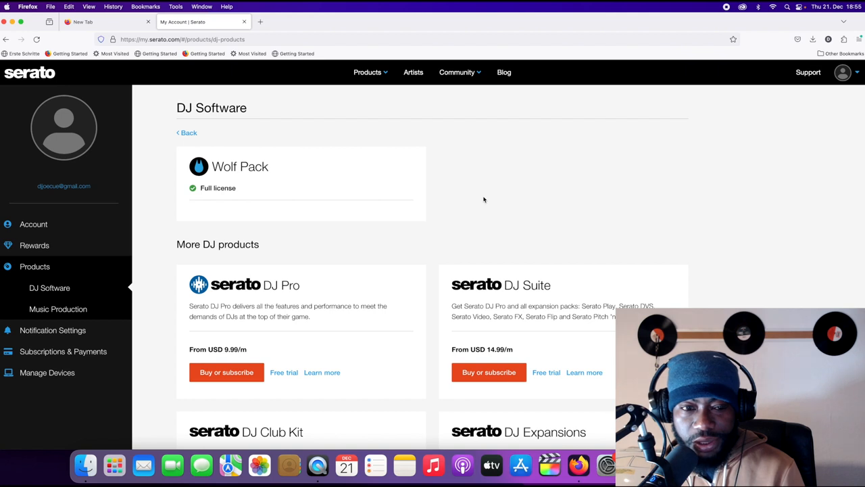
{"action": "mouse_move", "coordinate": [420, 214]}
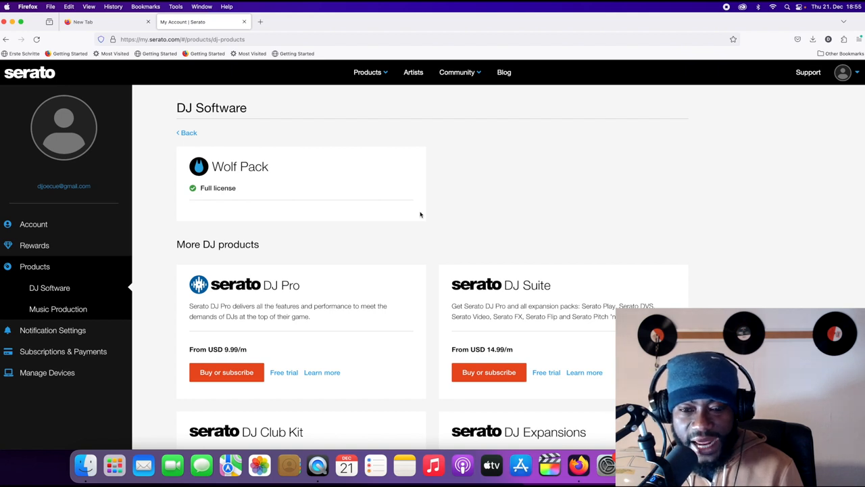
{"action": "scroll", "scroll_direction": "down", "scroll_amount": 3}
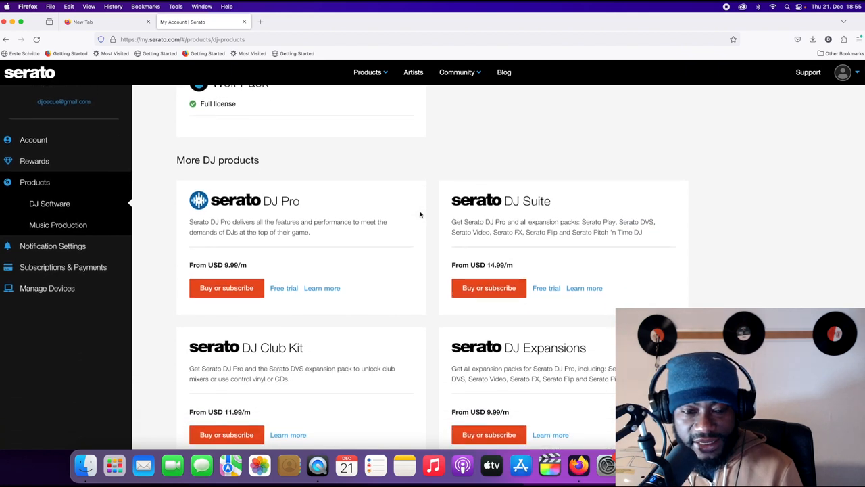
{"action": "scroll", "scroll_direction": "down", "scroll_amount": 3}
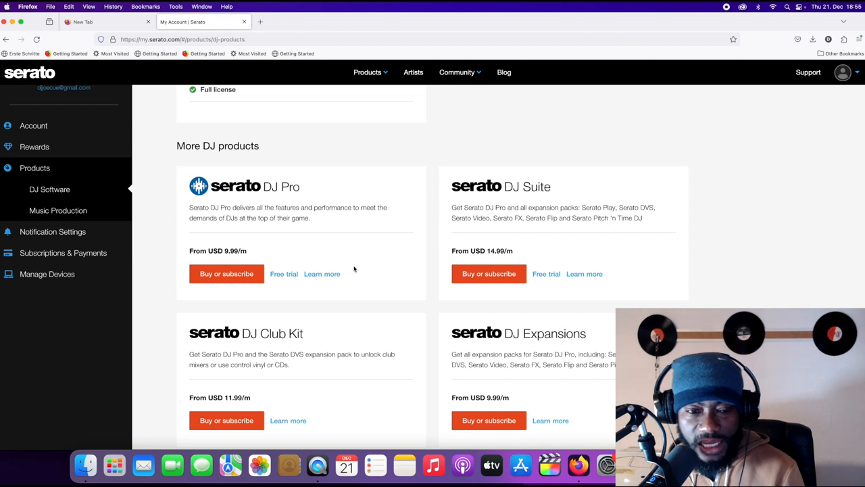
{"action": "mouse_move", "coordinate": [346, 268]}
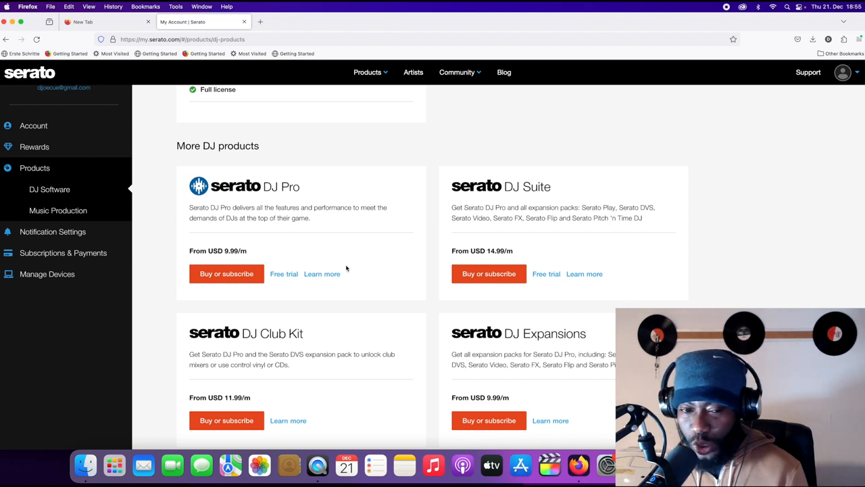
{"action": "scroll", "scroll_direction": "down", "scroll_amount": 3}
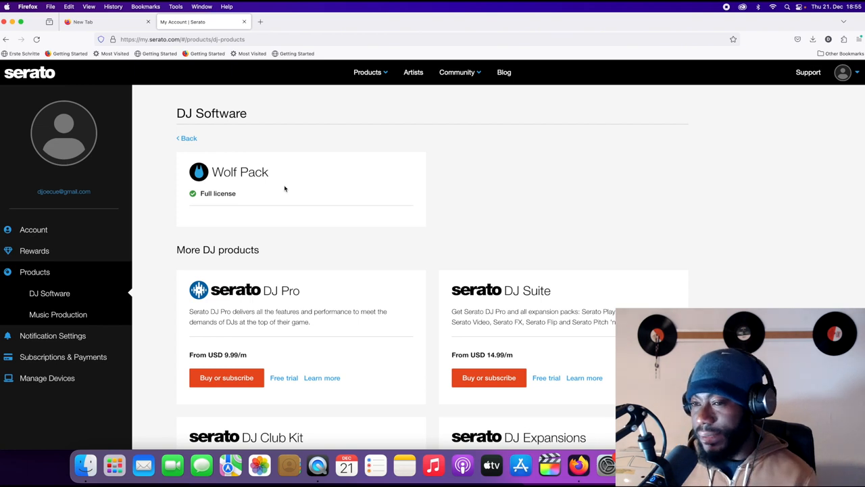
{"action": "mouse_move", "coordinate": [457, 148]}
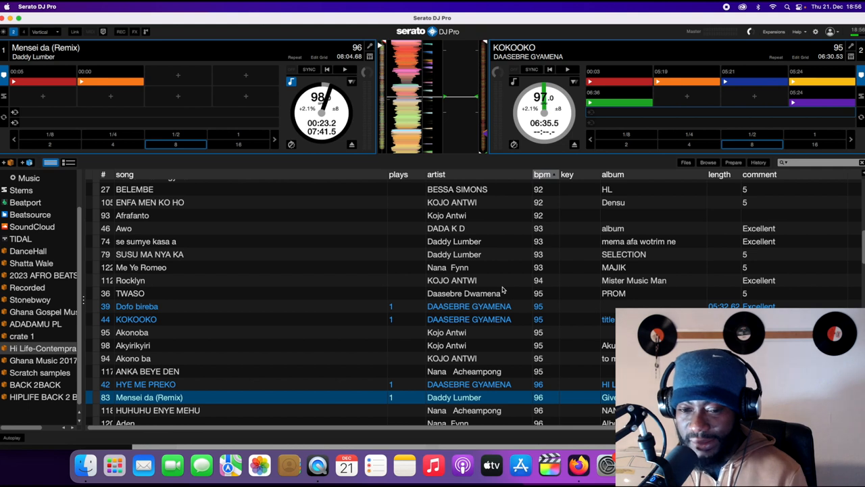
{"action": "mouse_move", "coordinate": [429, 163]}
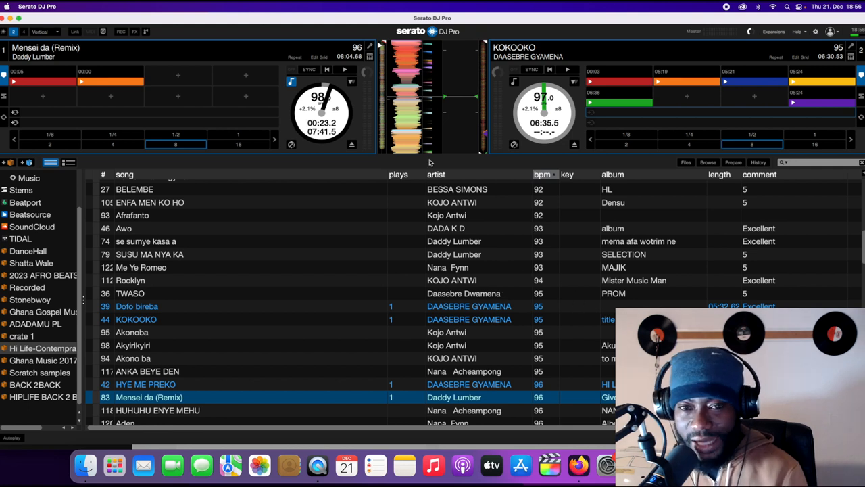